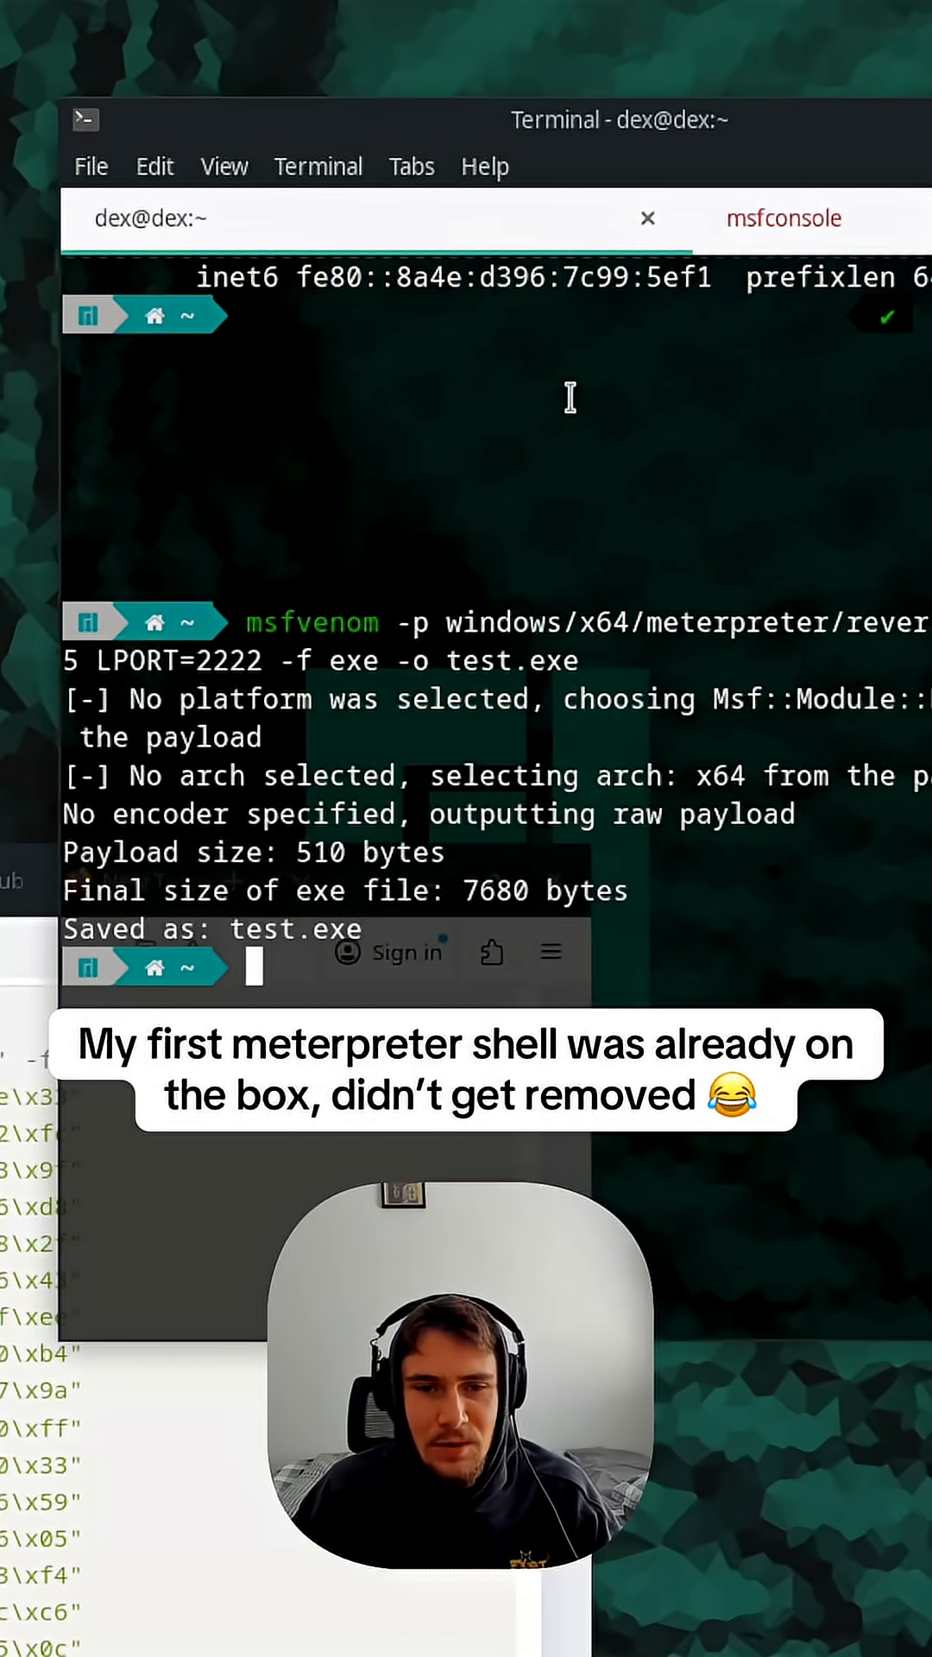
text(ls)
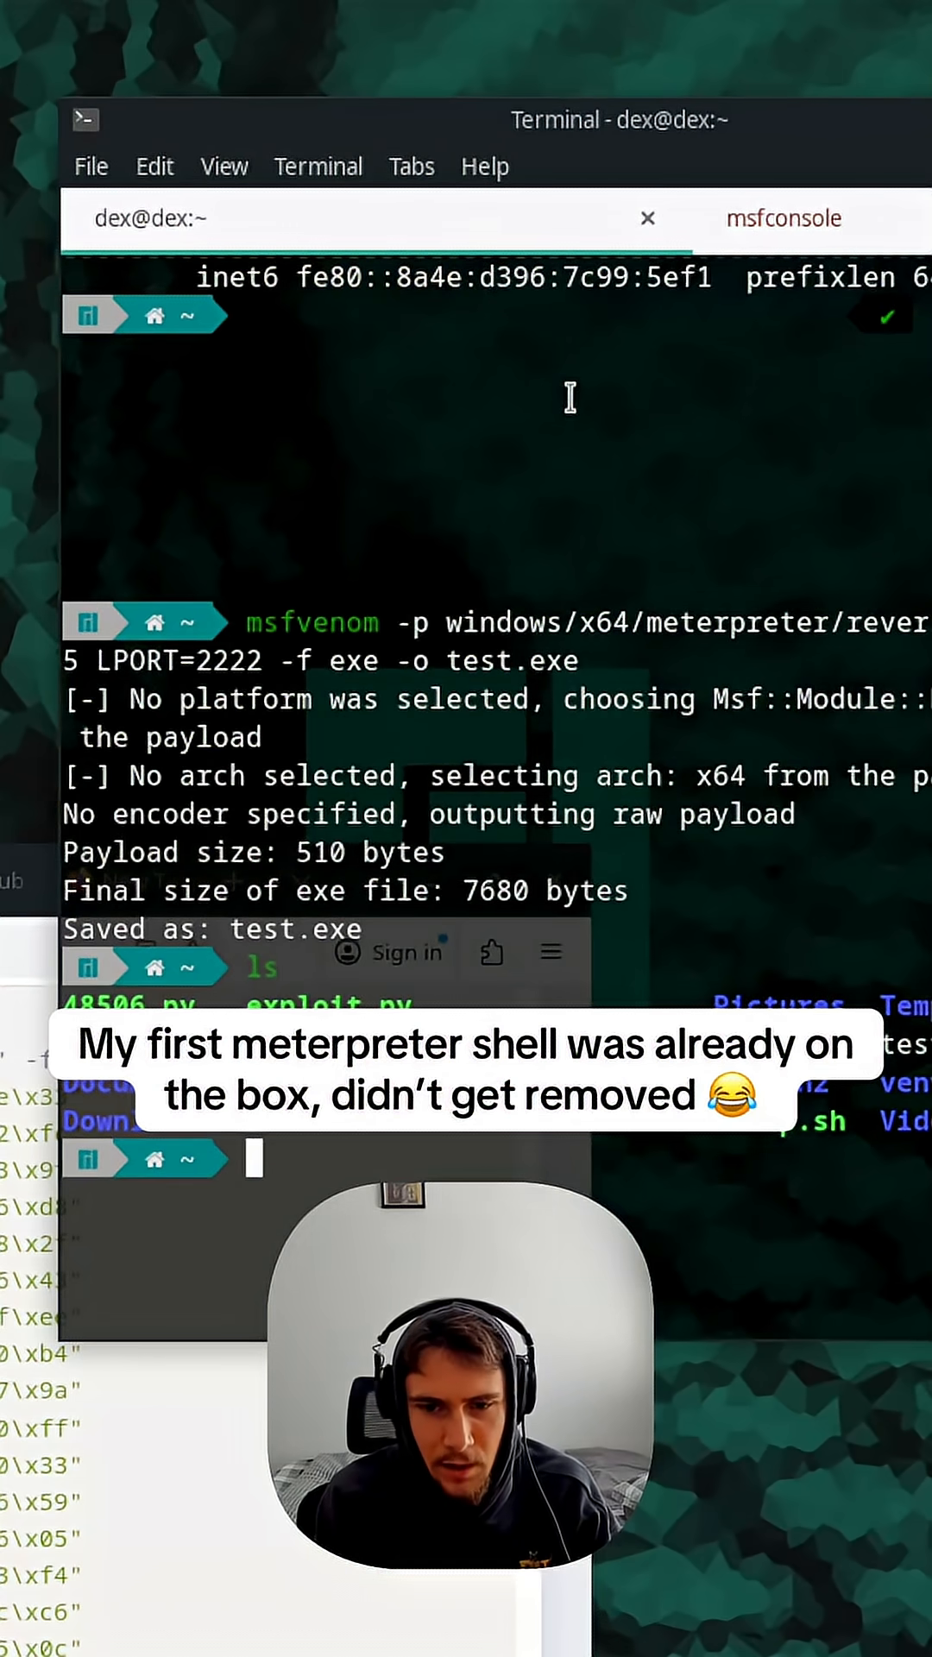
text(python3 -m http.server 8000)
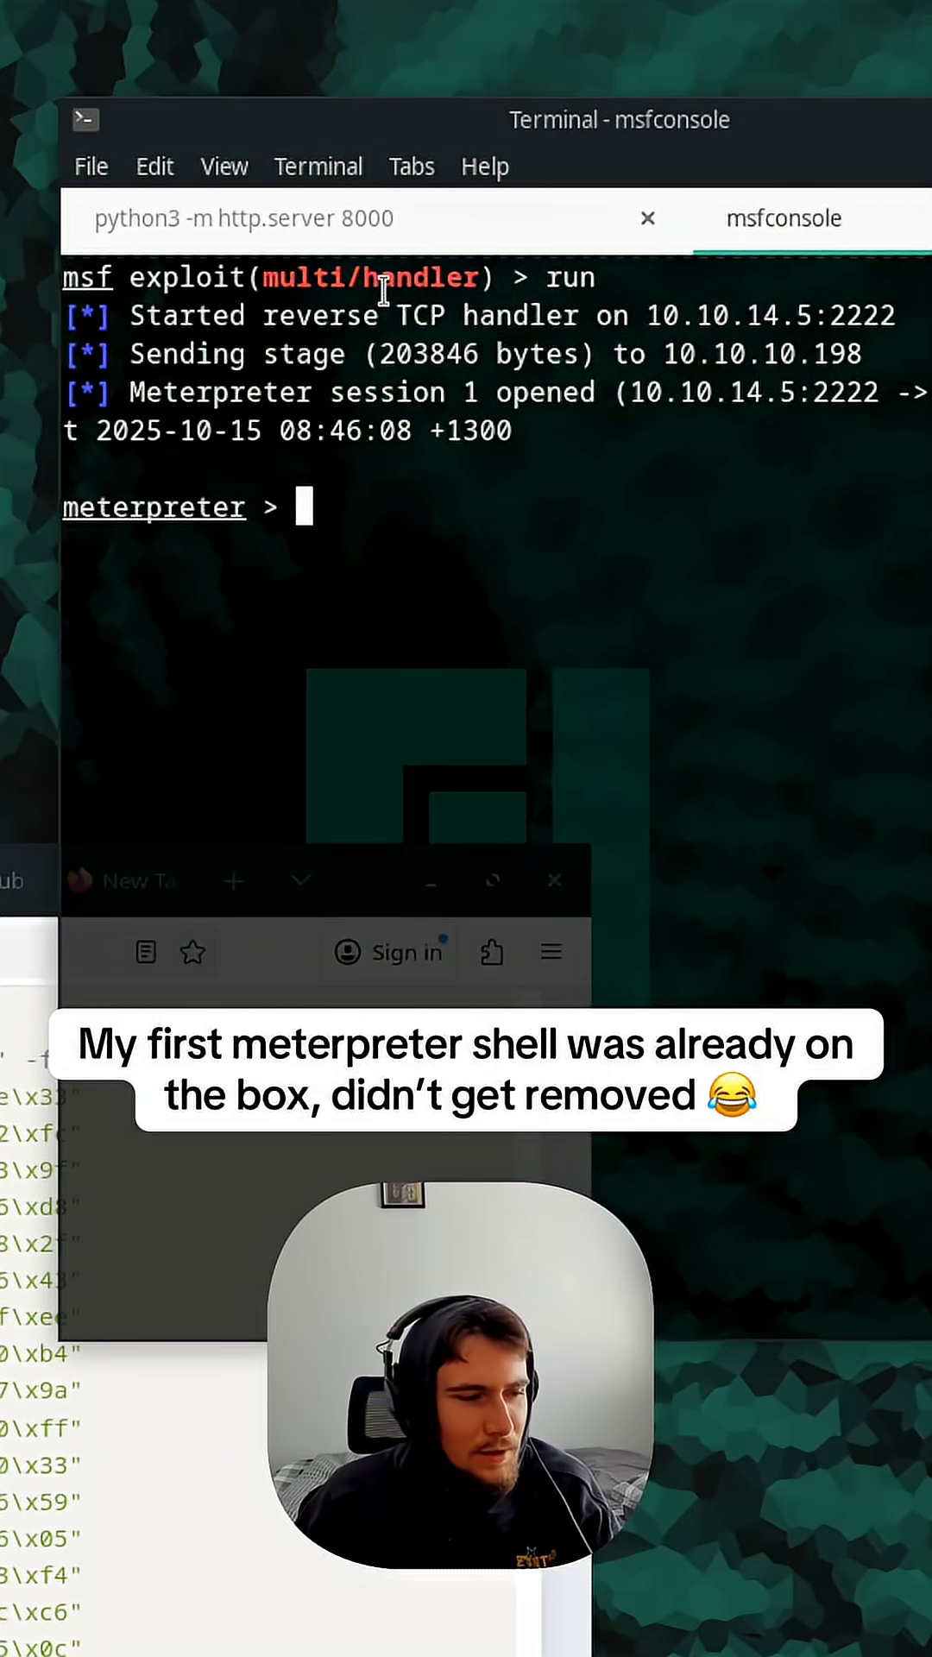
mouse_move(665, 650)
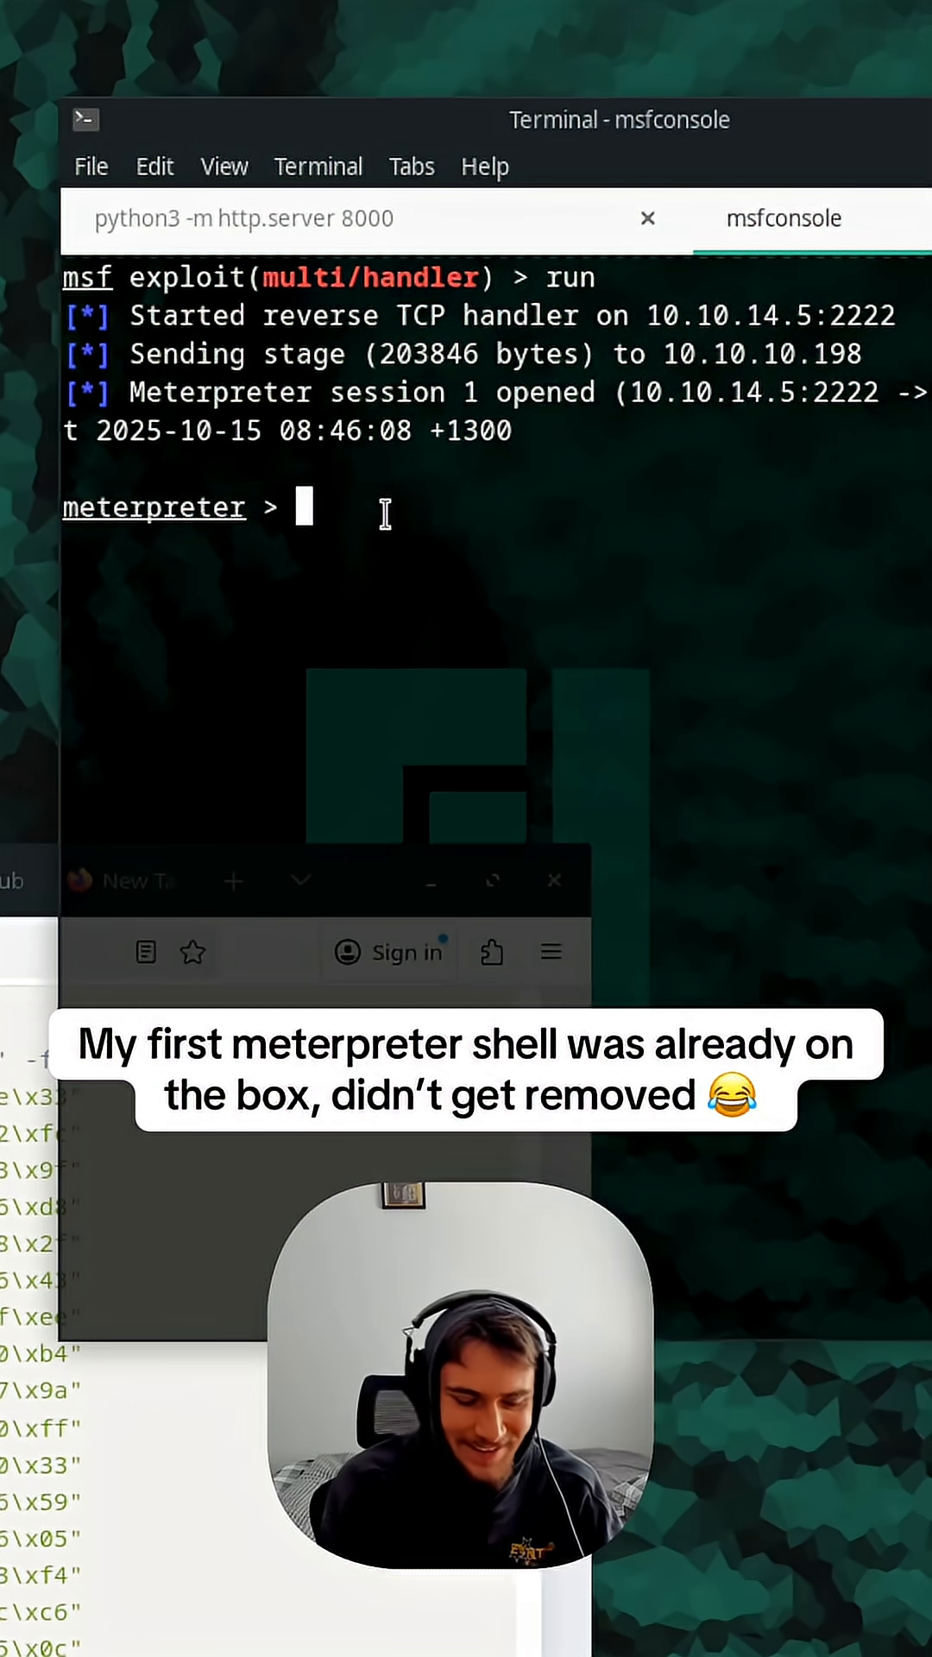
text(shell)
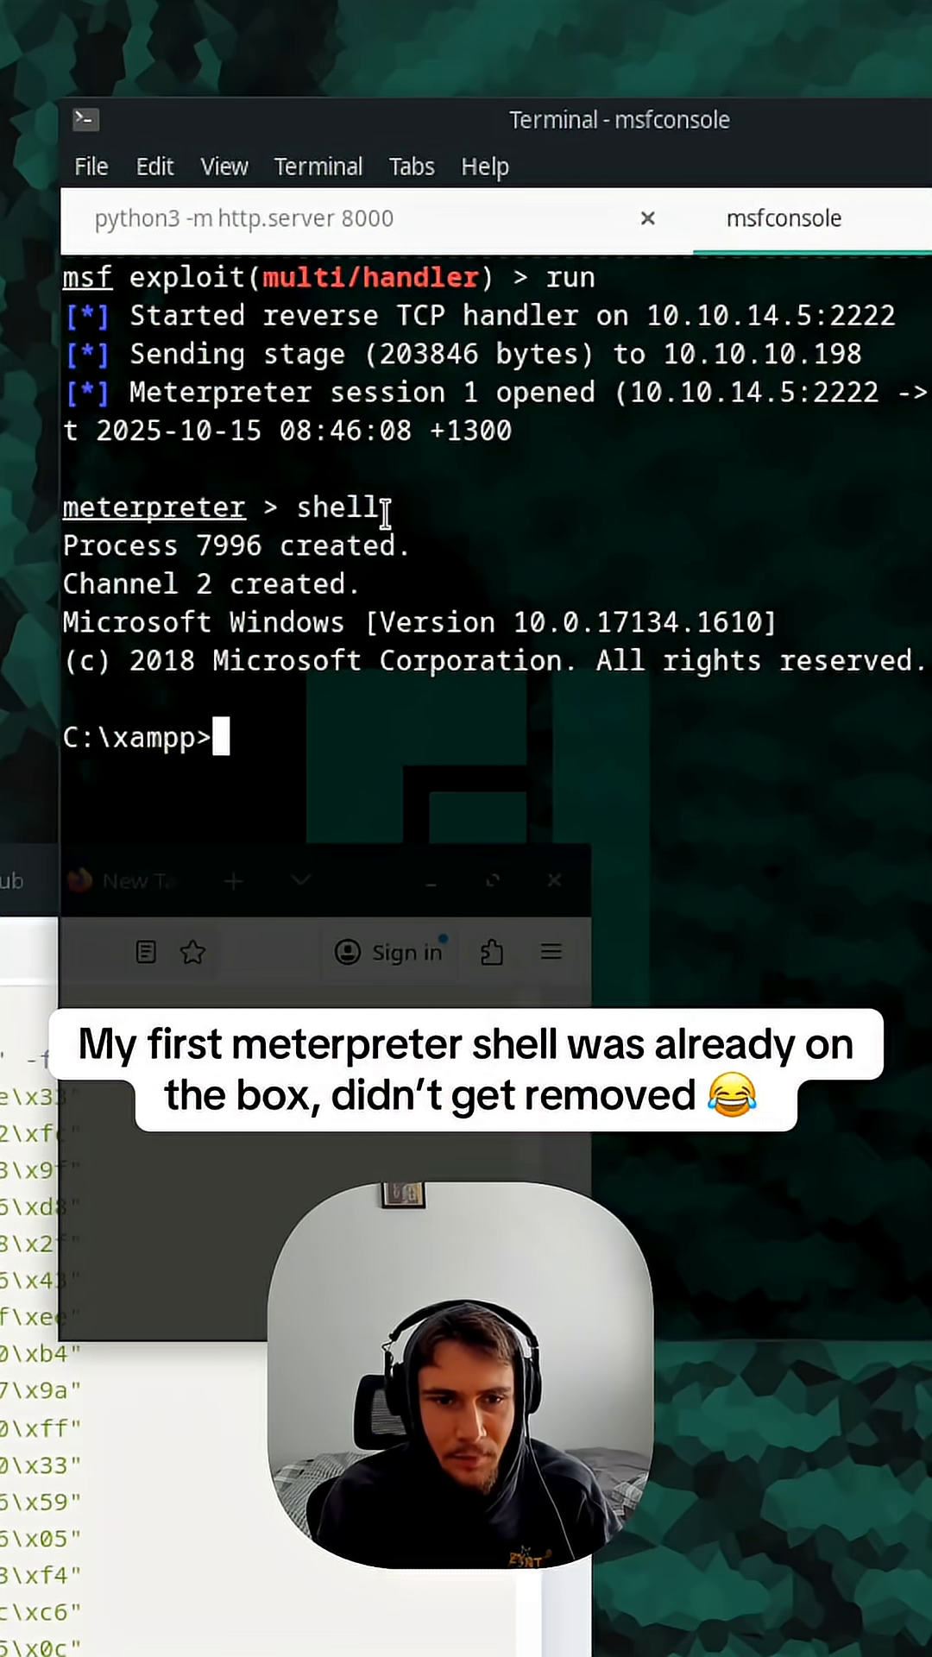
text(cd ..)
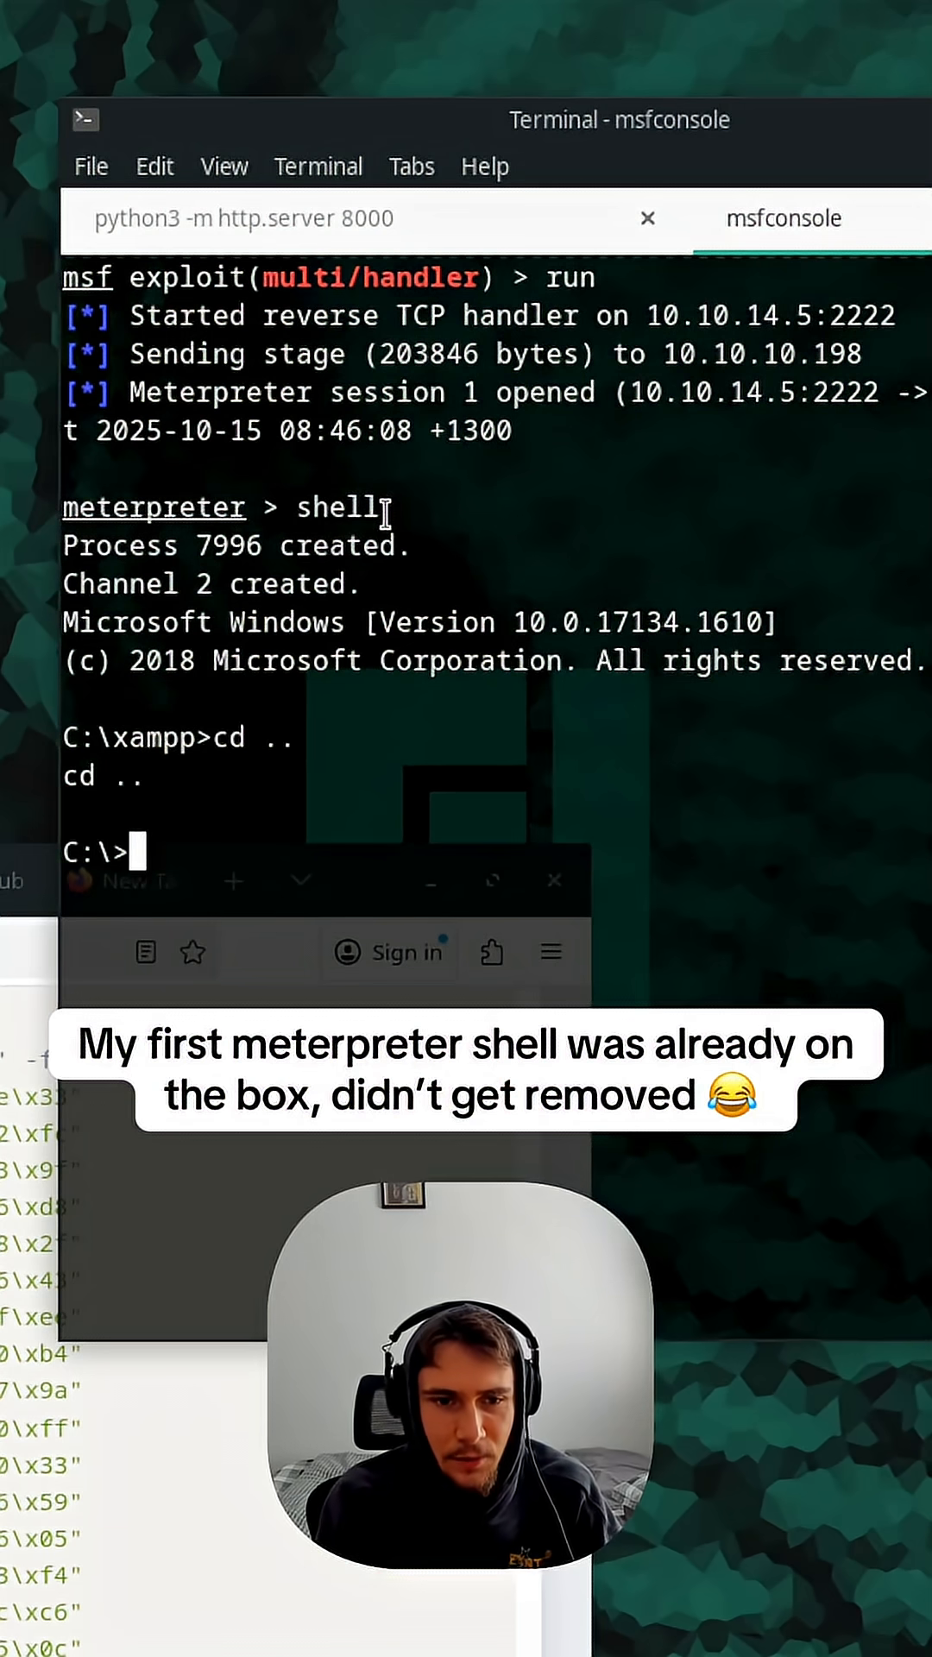
text(dir)
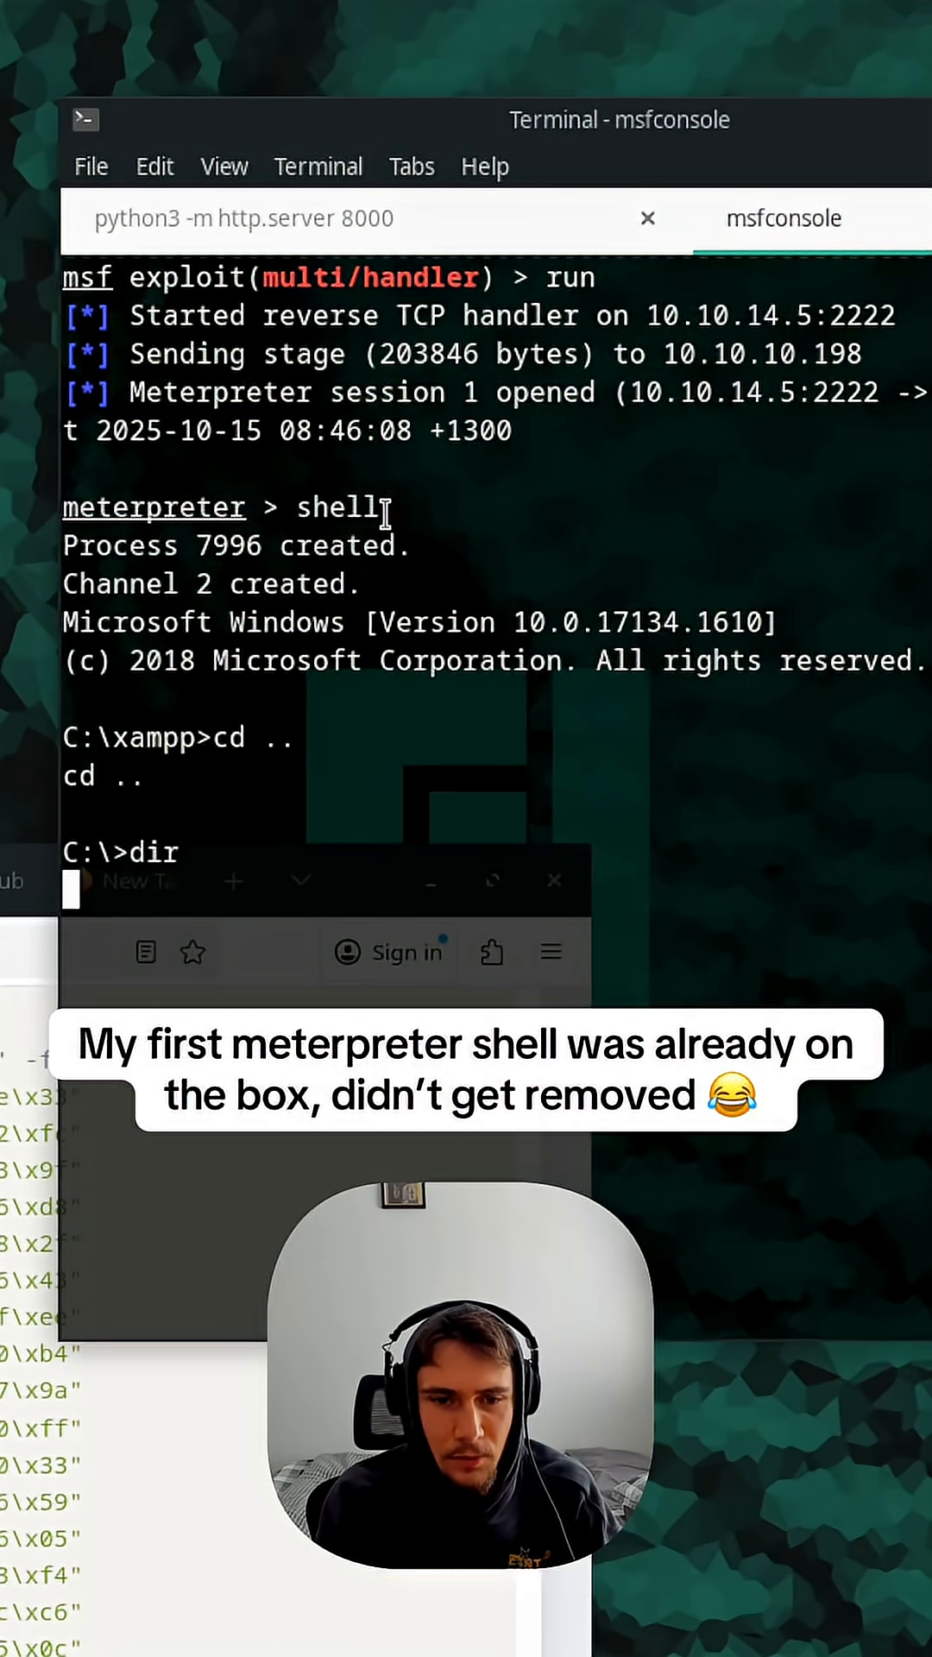